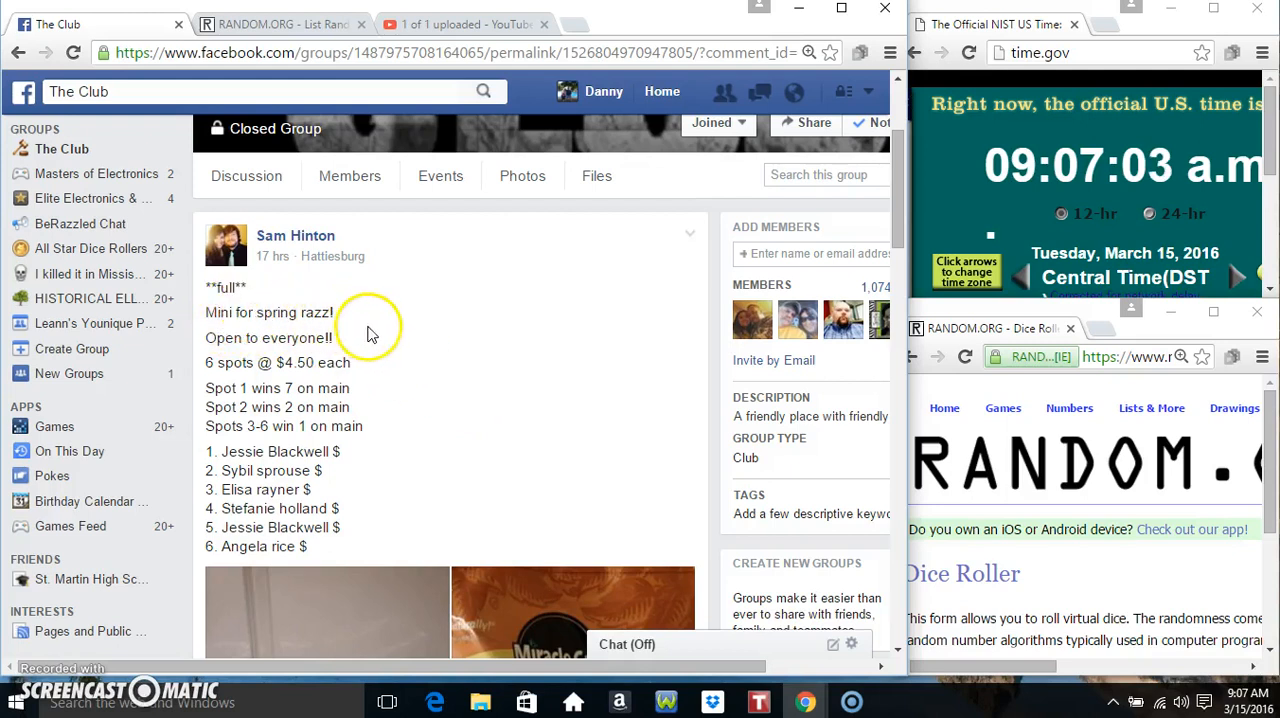
mouse_move(330, 380)
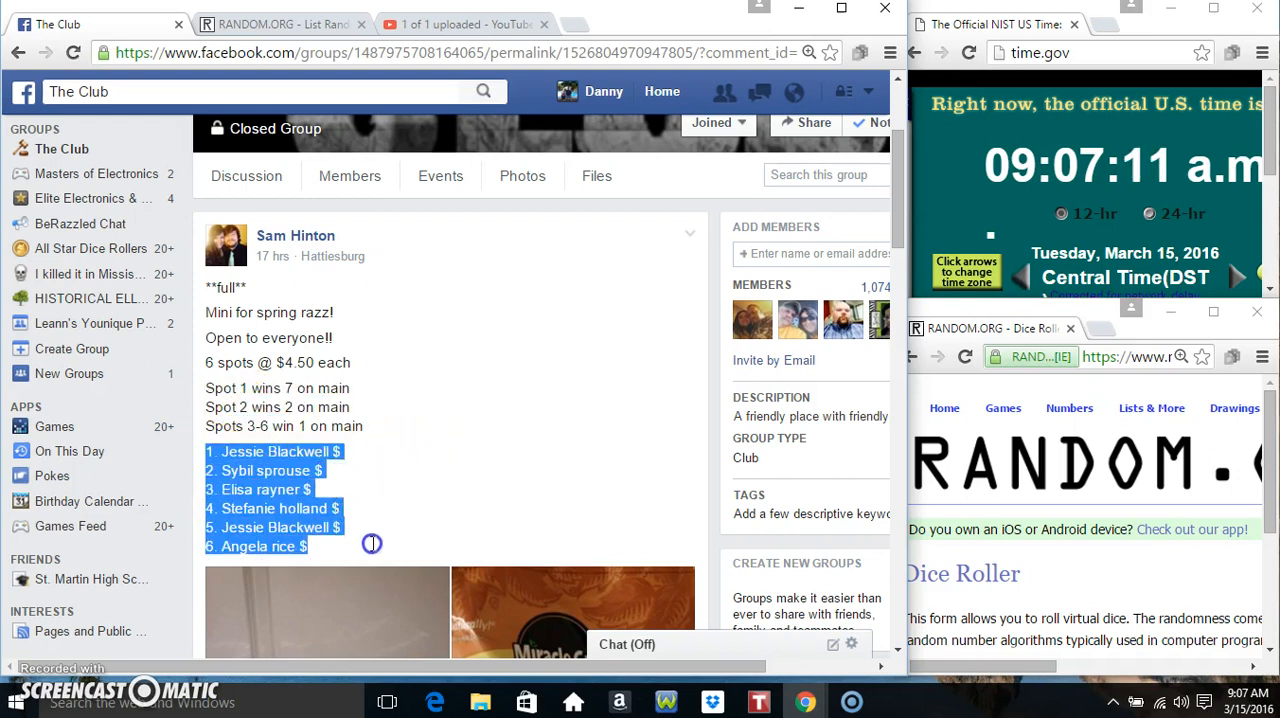
Scroll down the raffle post to reach its comment section.
scroll(down, 3)
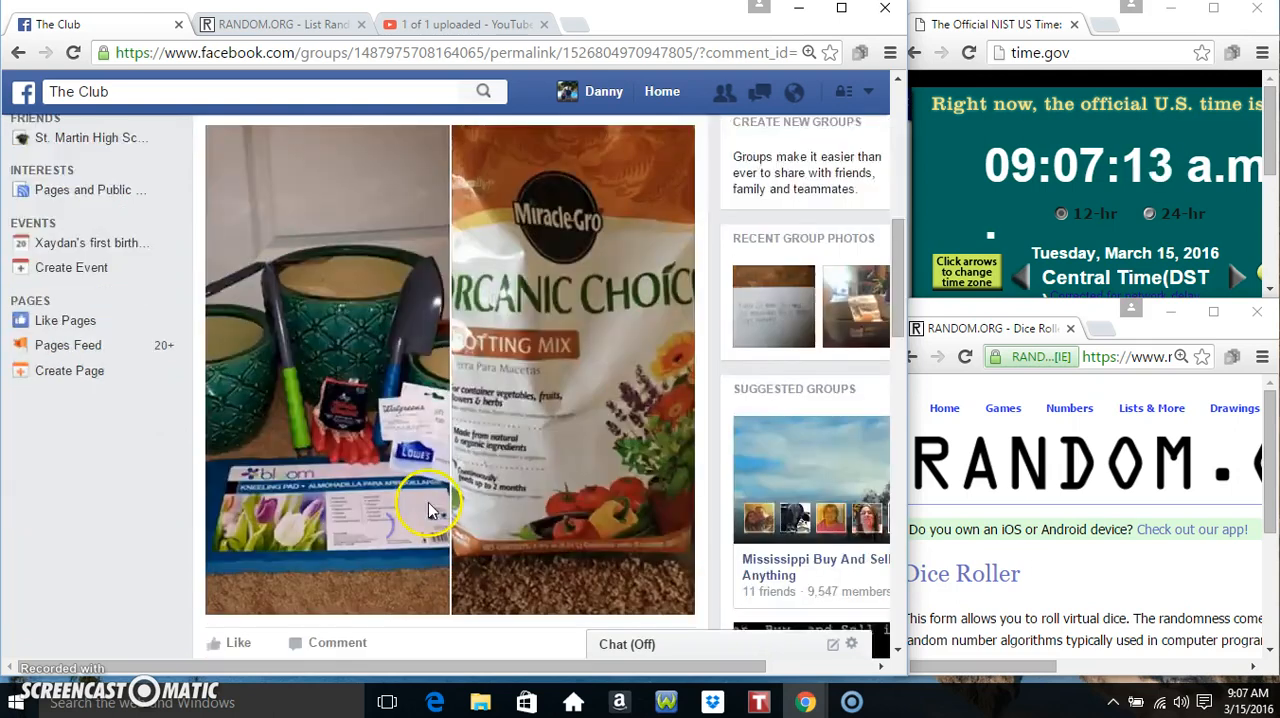
scroll(down, 3)
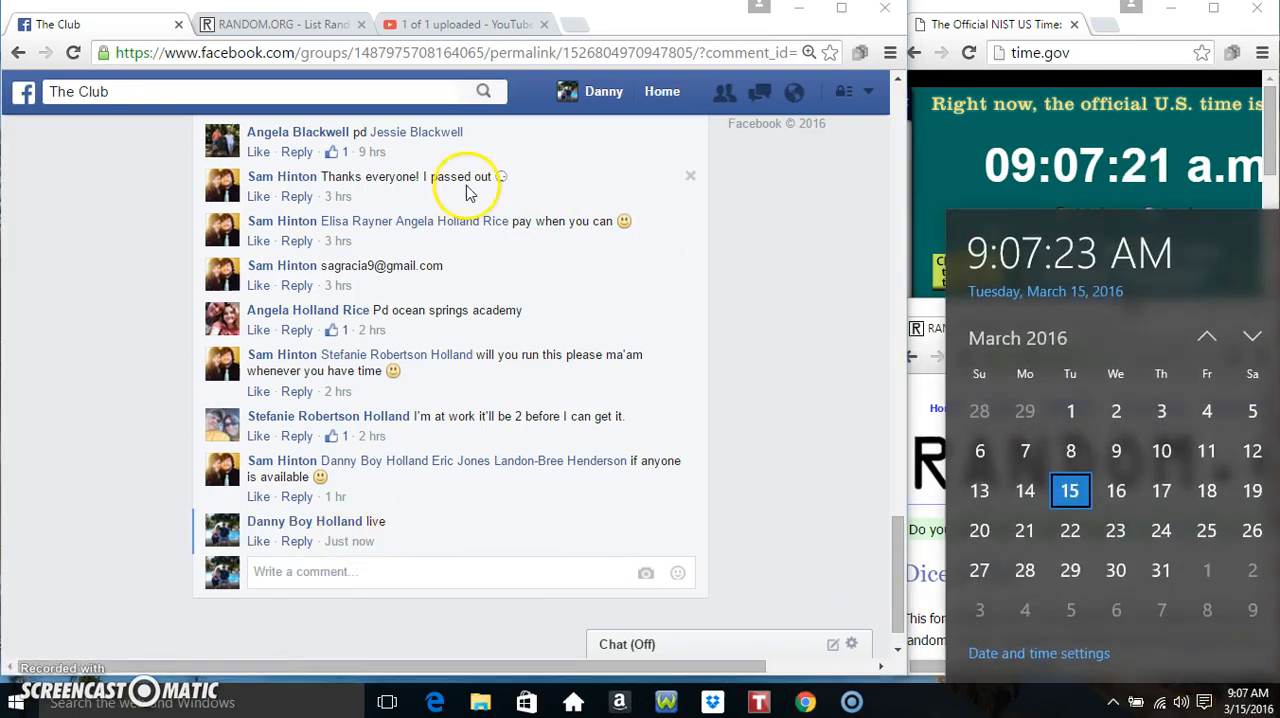
Switch to the RANDOM.ORG List Randomizer page to enter the six raffle names.
click(280, 24)
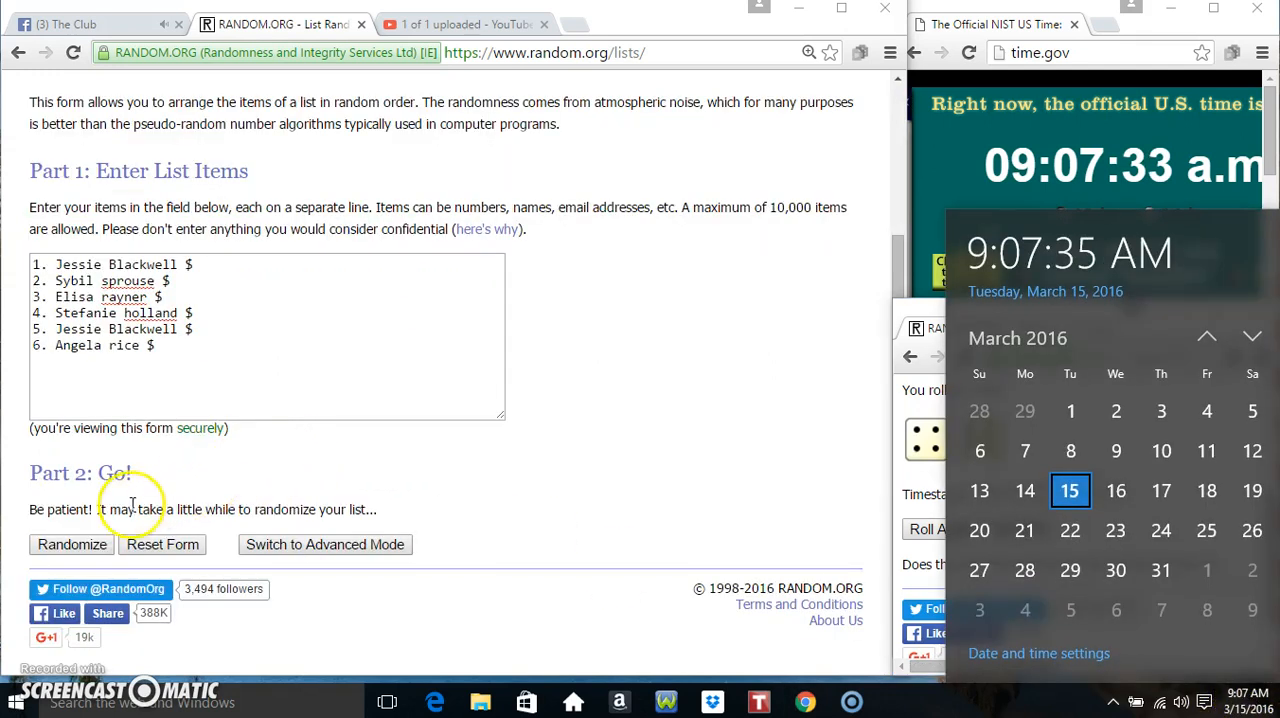
Randomize the six-name list, then shuffle it again until it reads randomized 9 times.
click(72, 544)
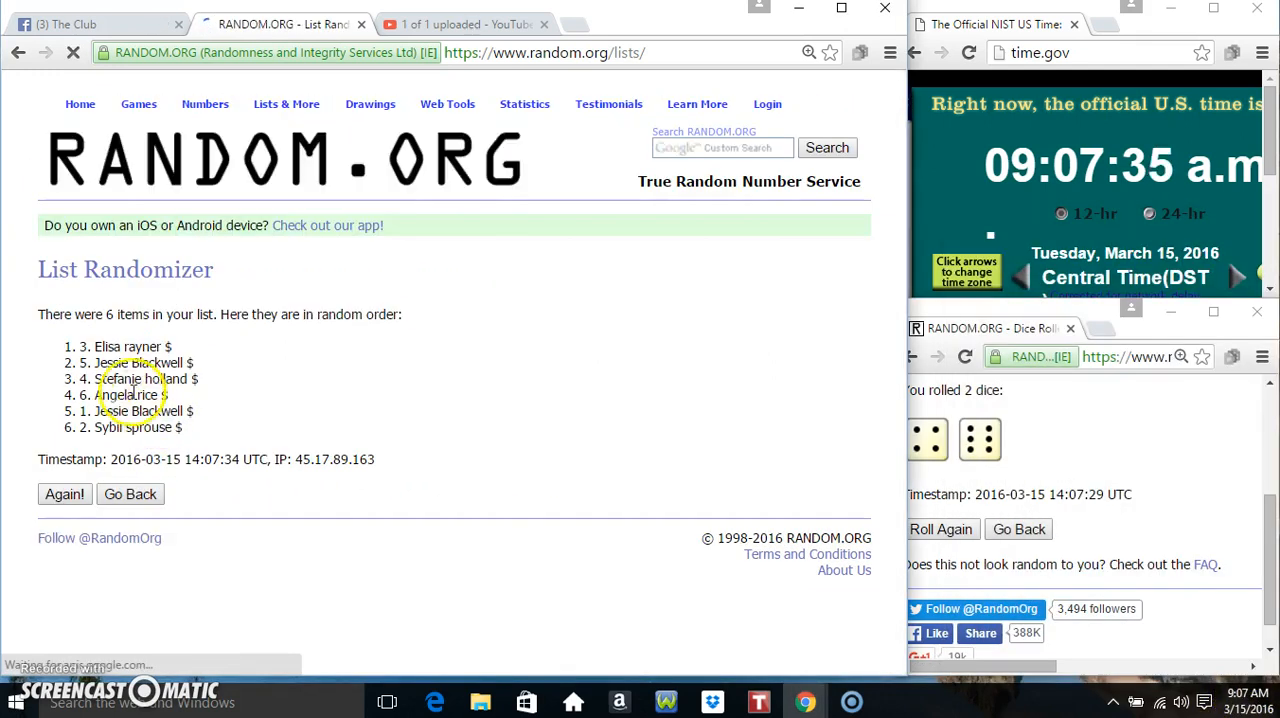
click(64, 494)
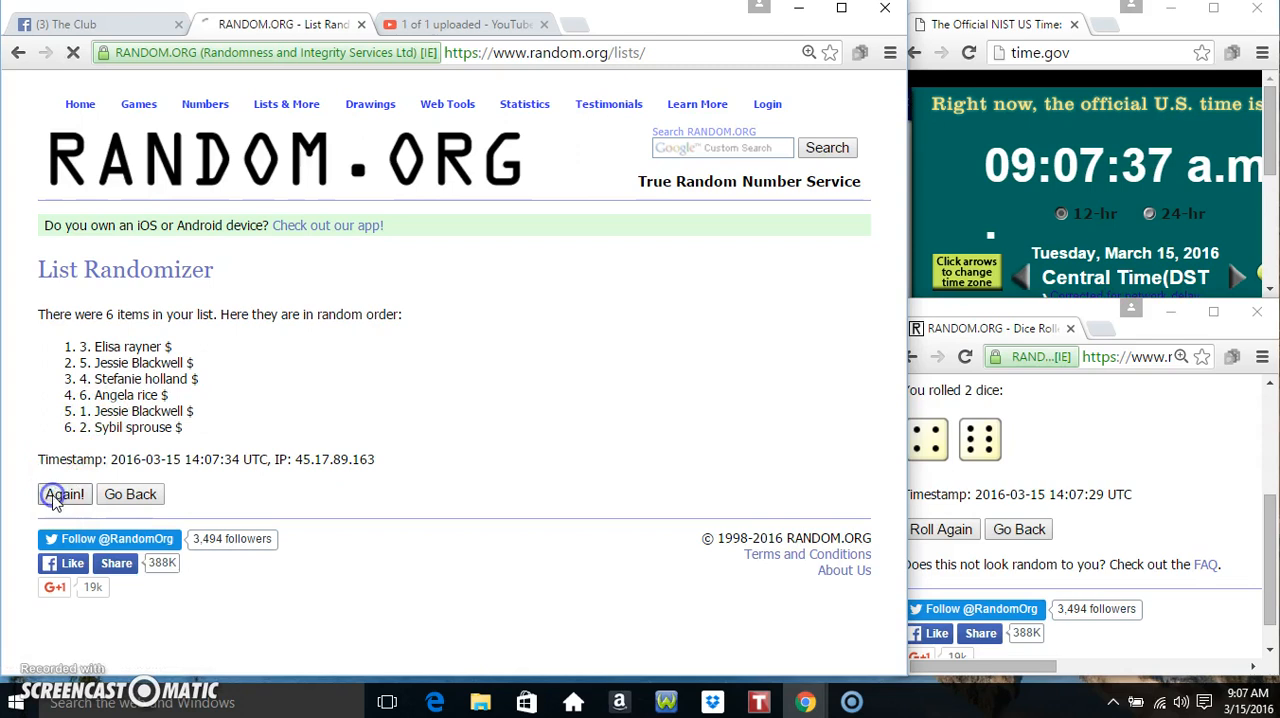
click(64, 494)
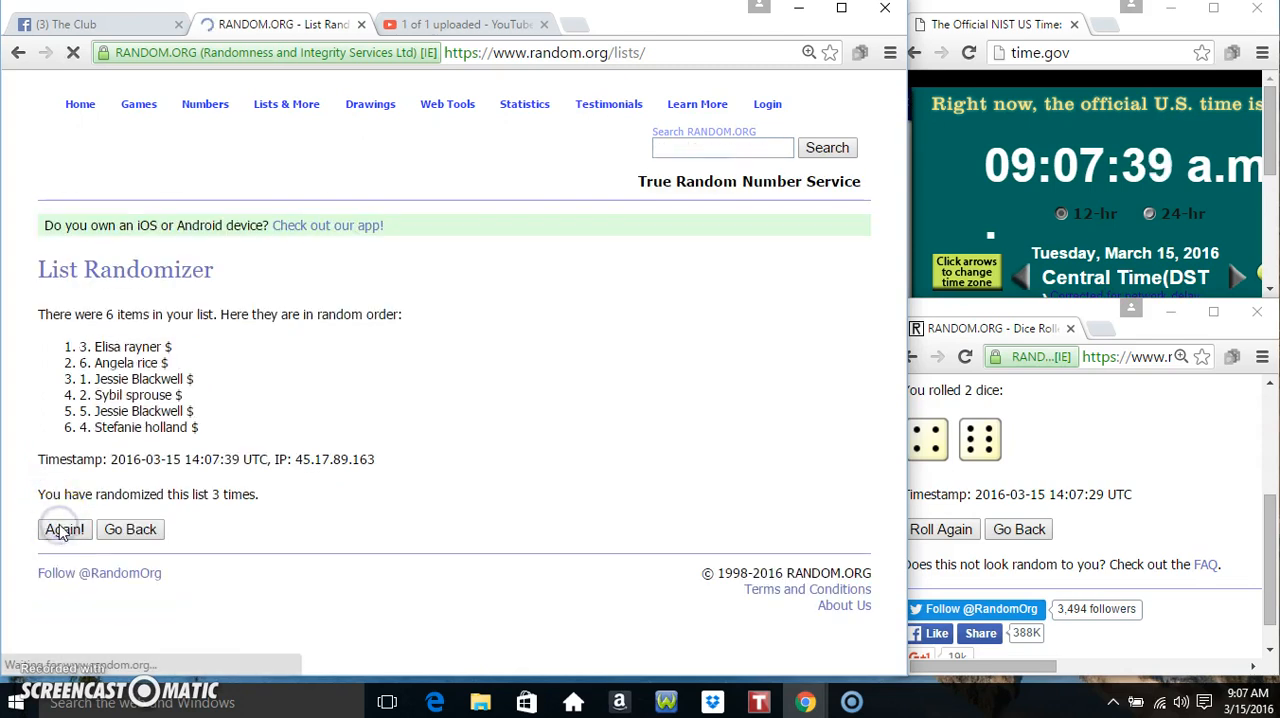
click(64, 528)
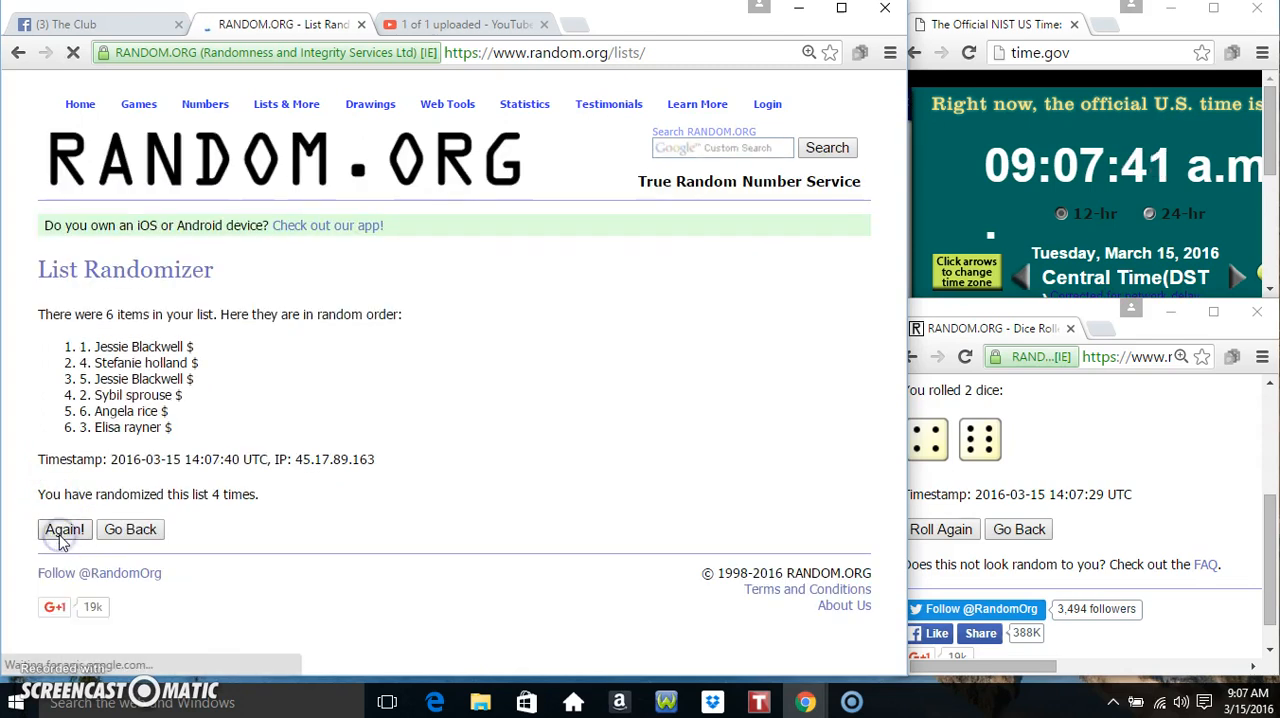
click(64, 528)
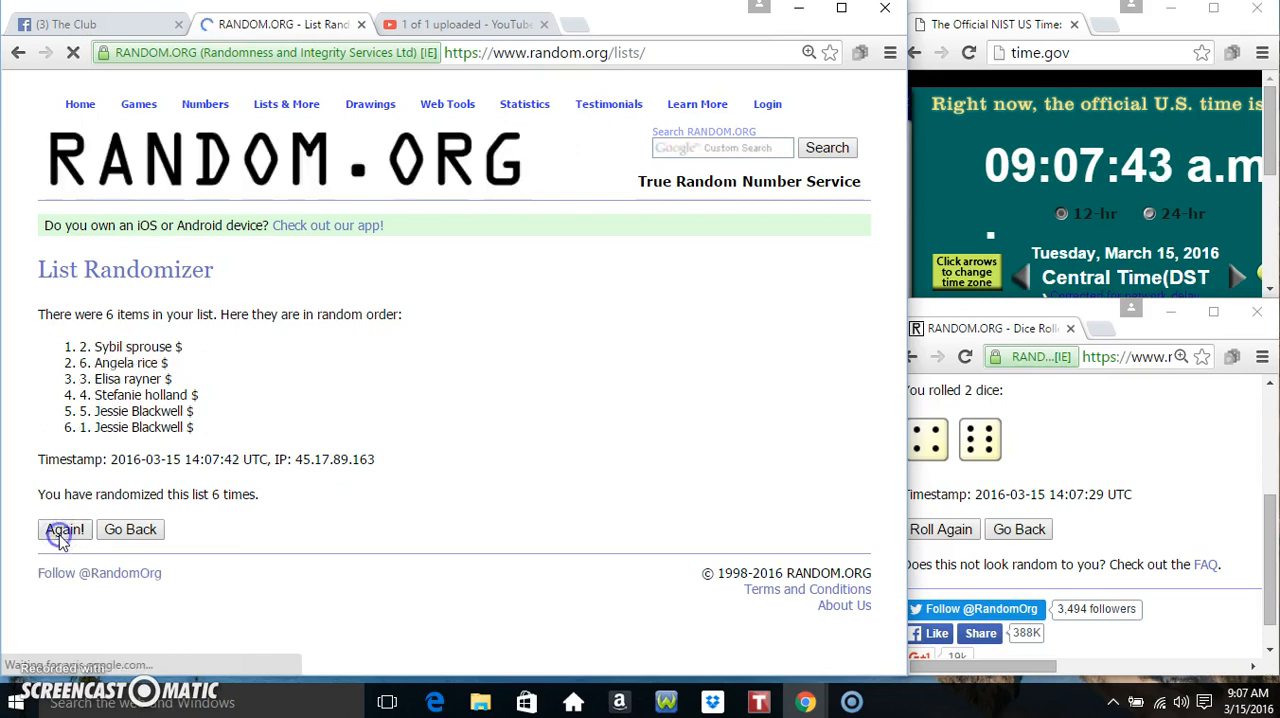
click(64, 528)
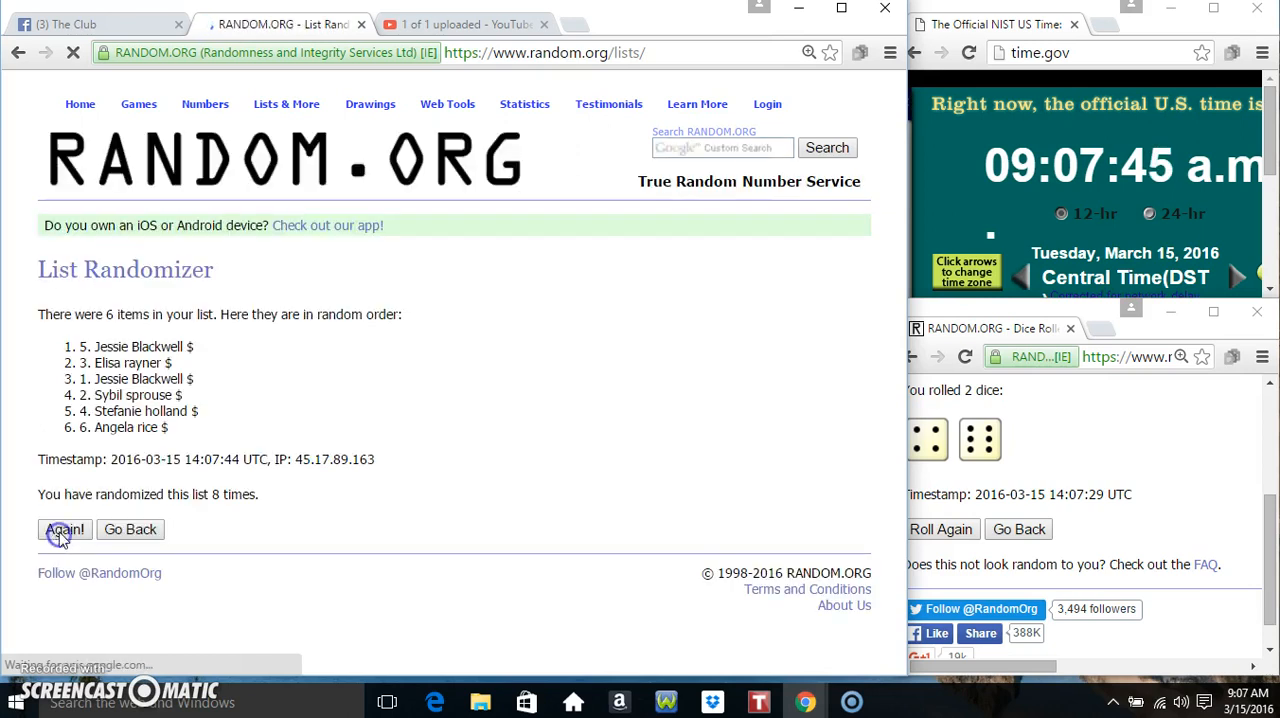
click(64, 528)
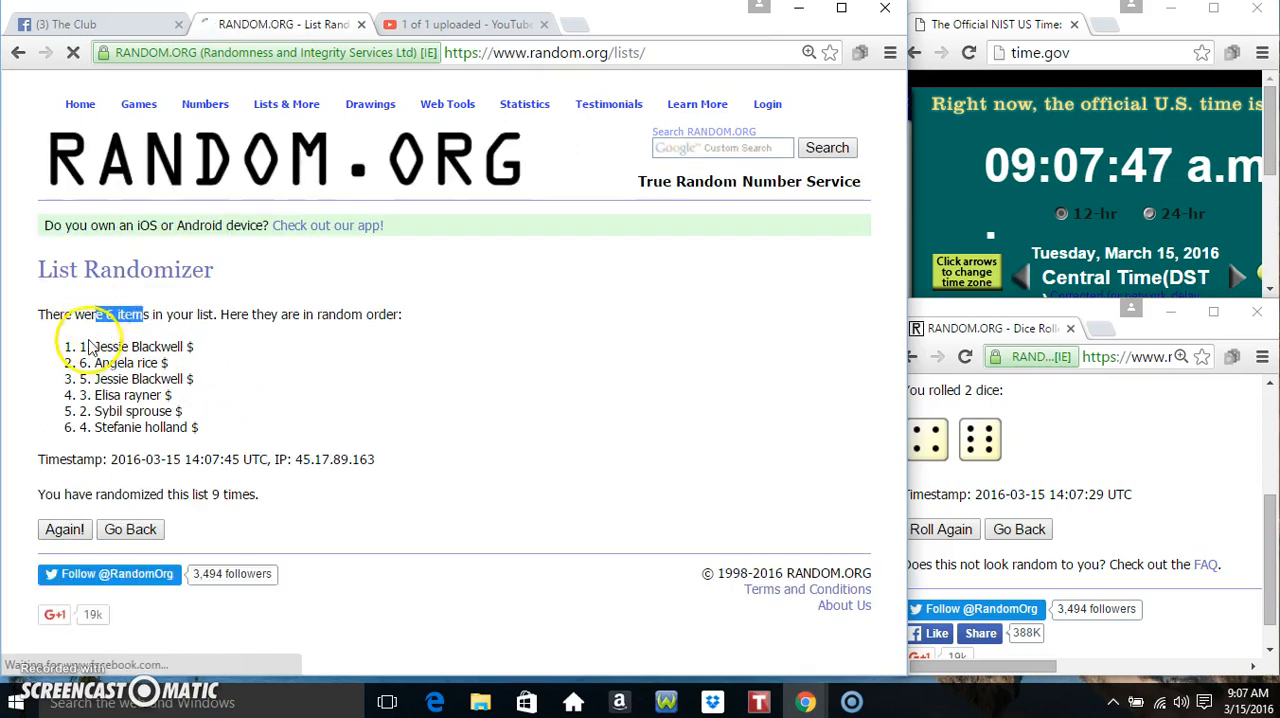
double_click(132, 428)
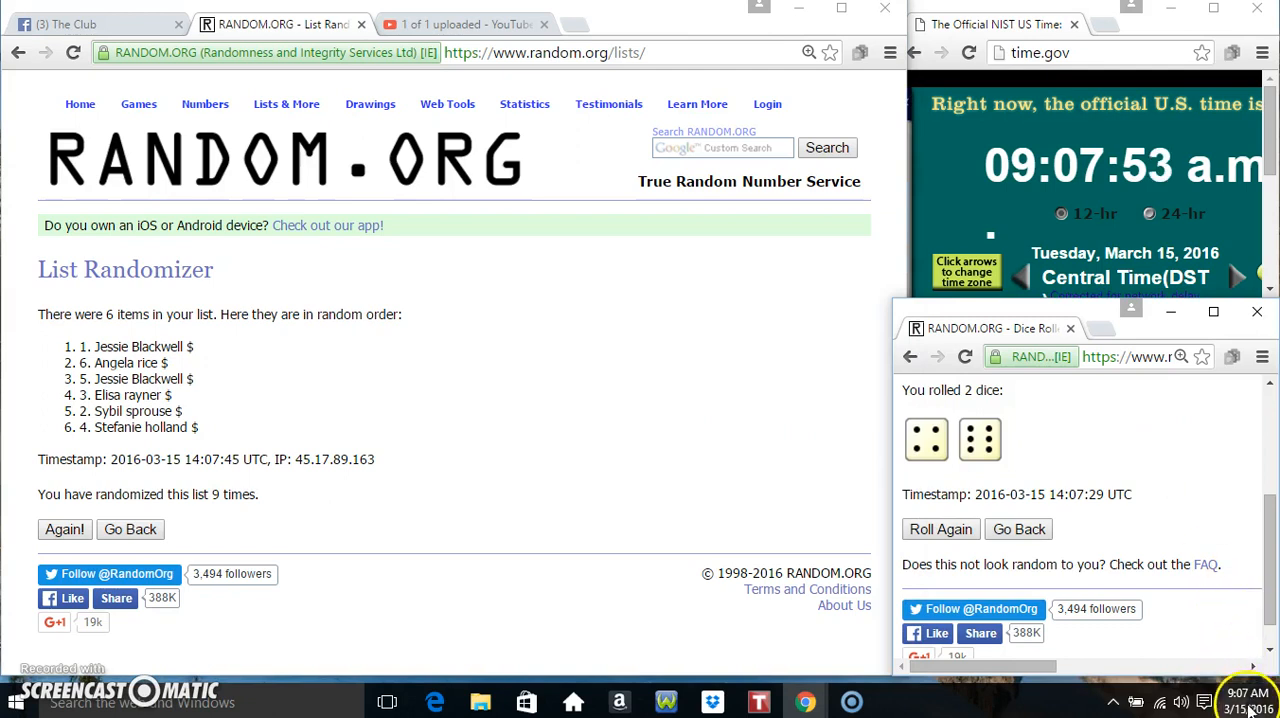
click(1244, 700)
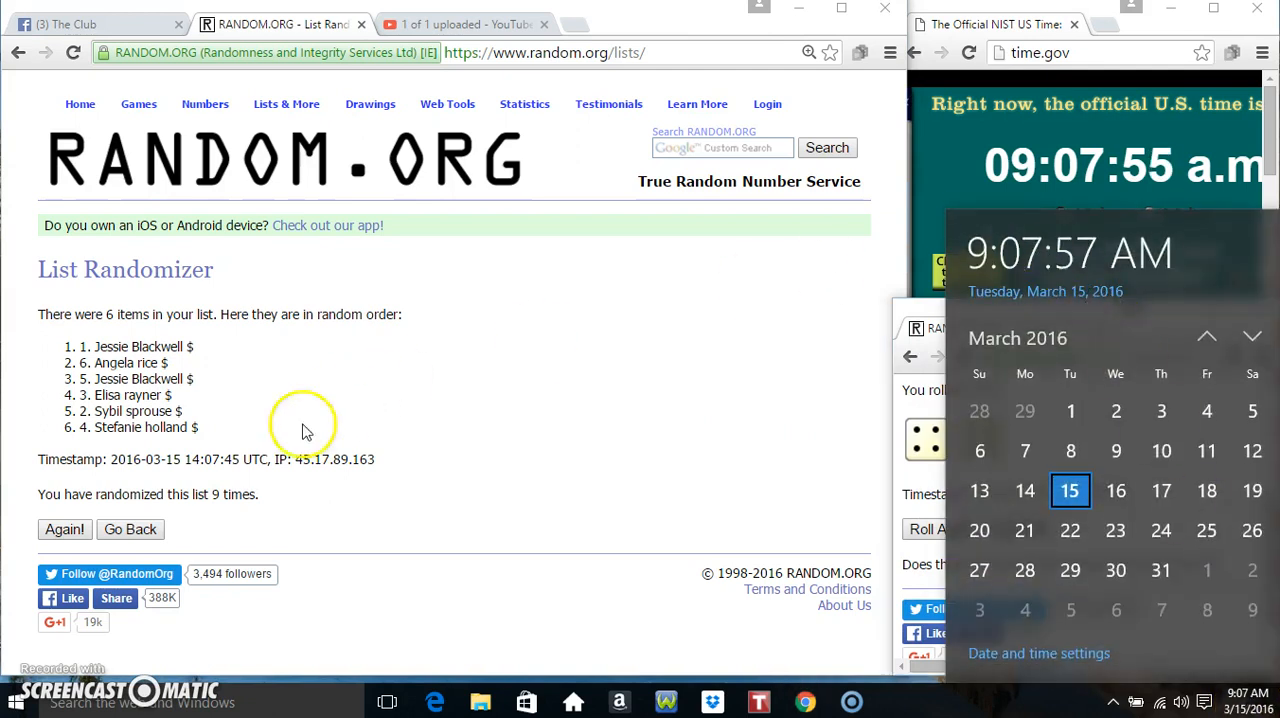
click(64, 528)
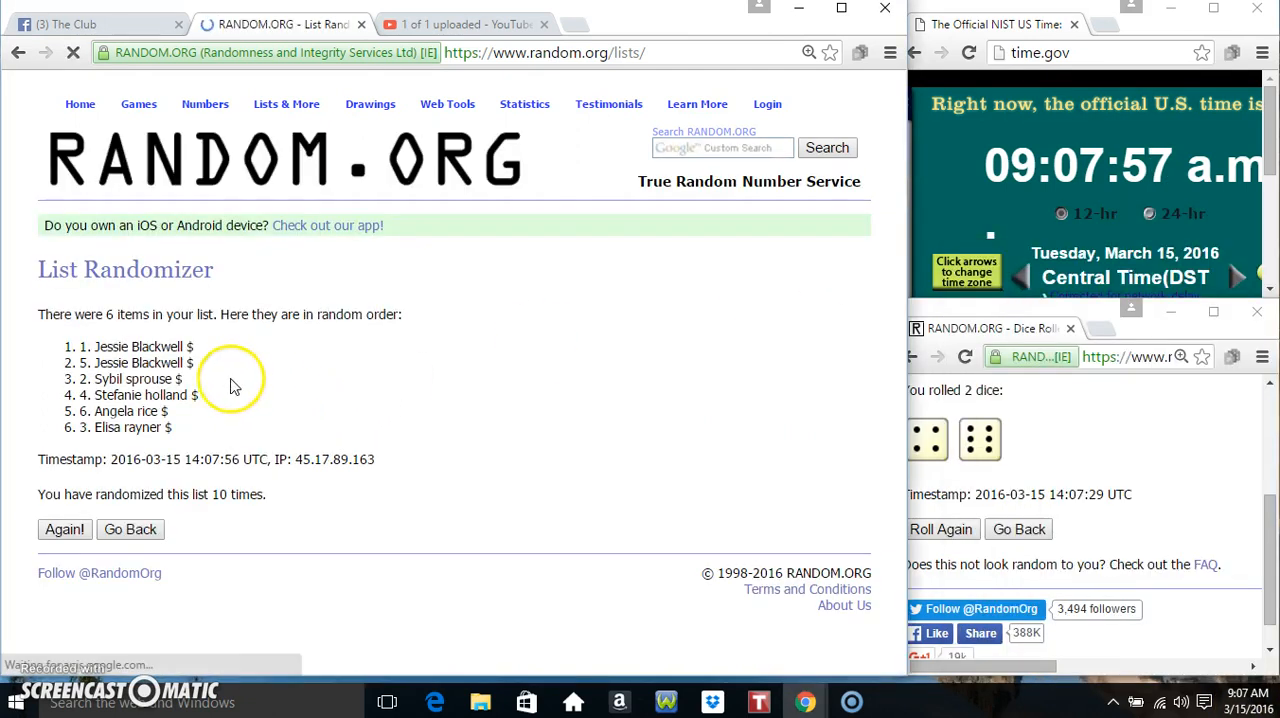
double_click(136, 346)
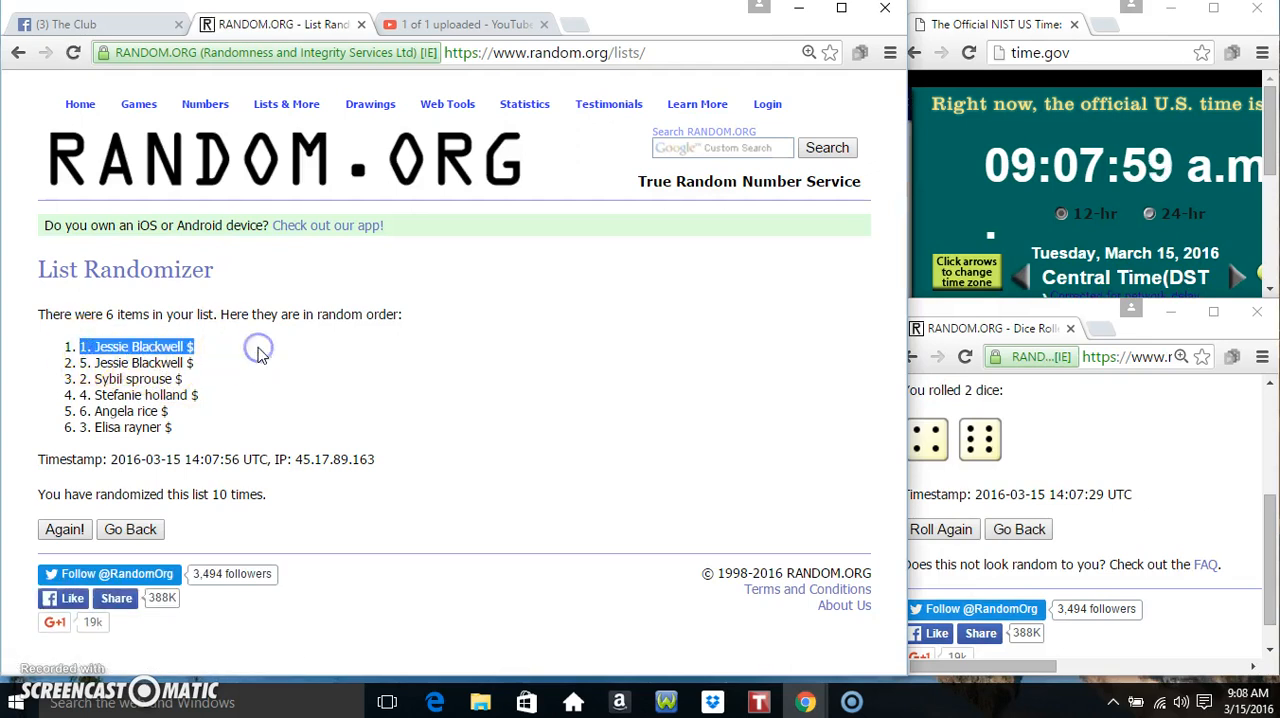
mouse_move(224, 360)
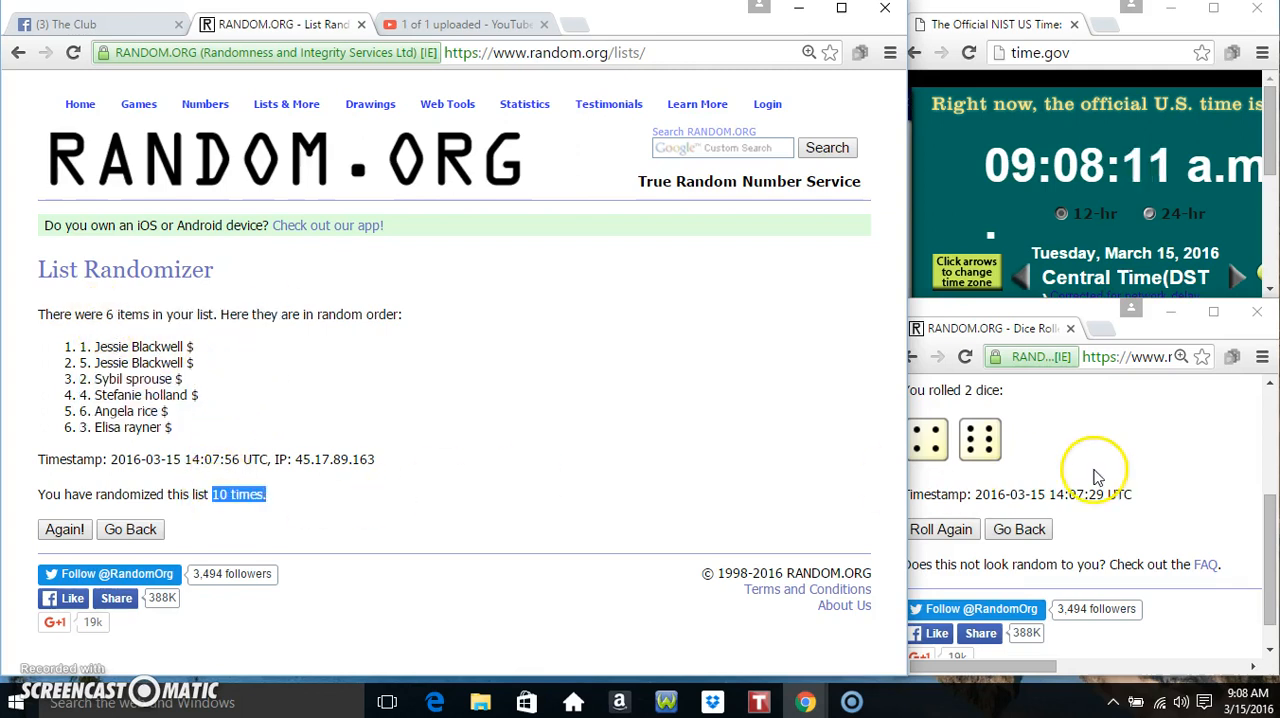
Return to the Facebook group post and write 'done' as a comment.
click(90, 24)
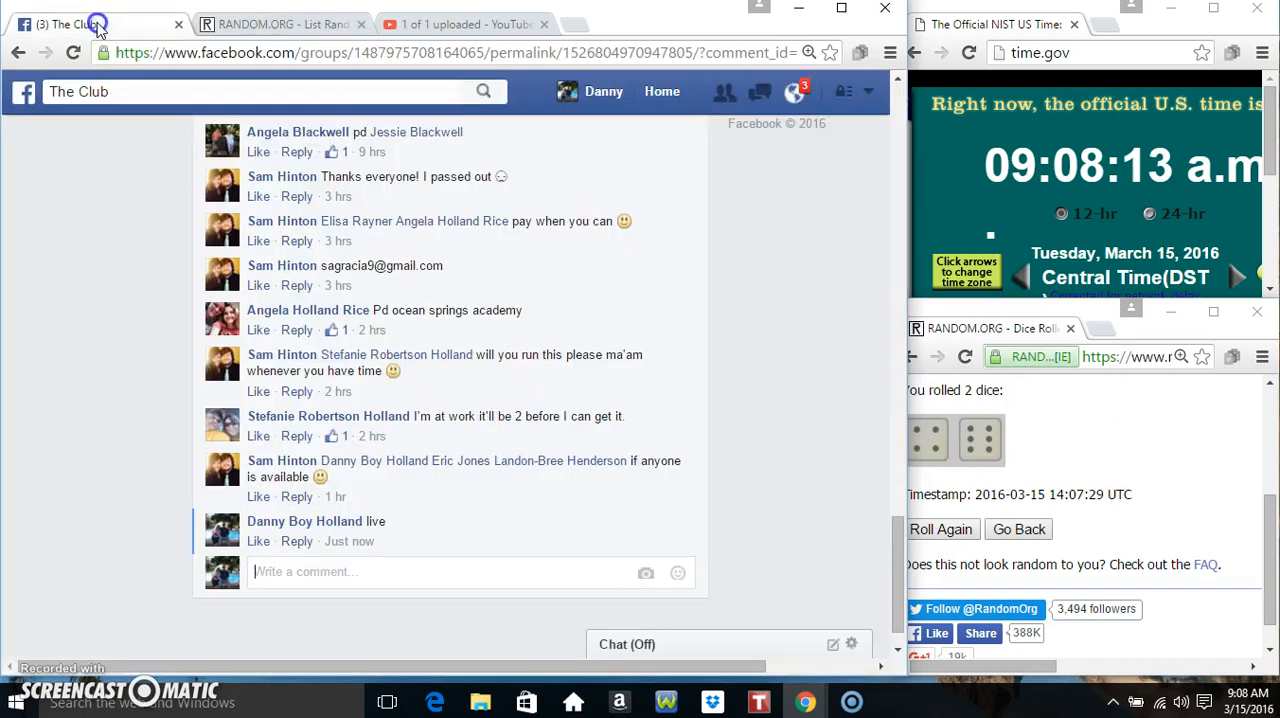
text(done)
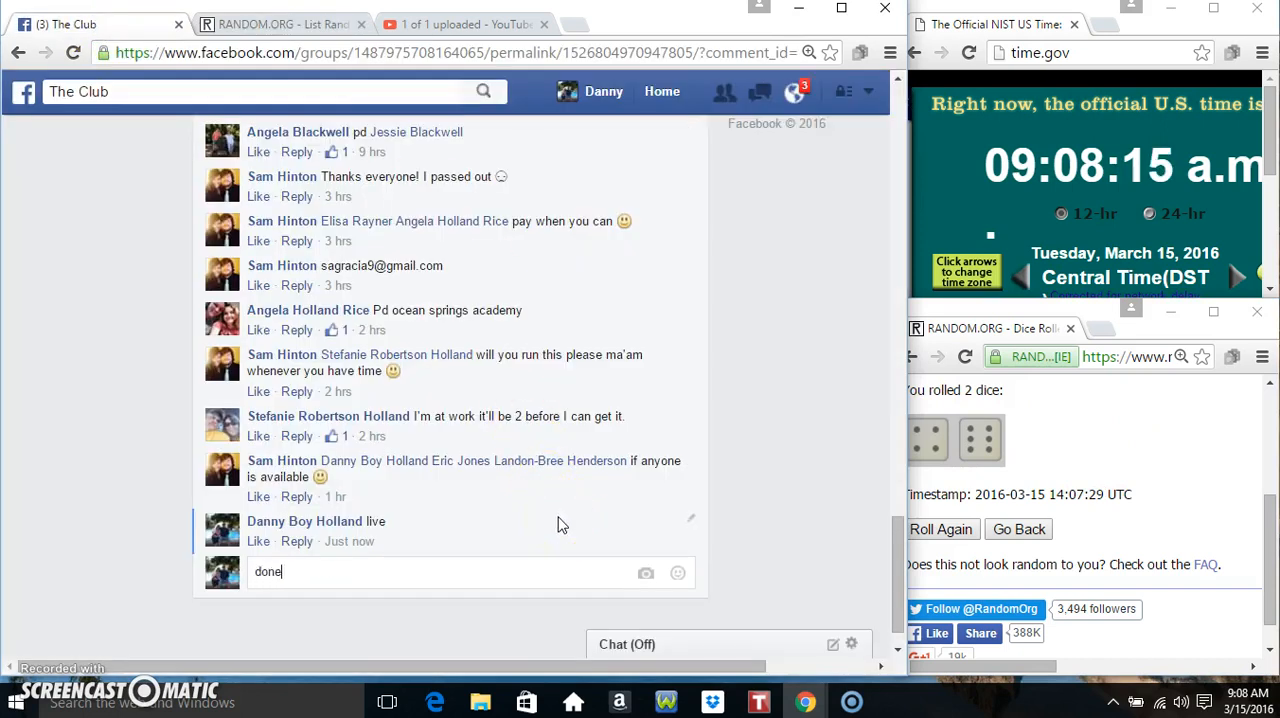